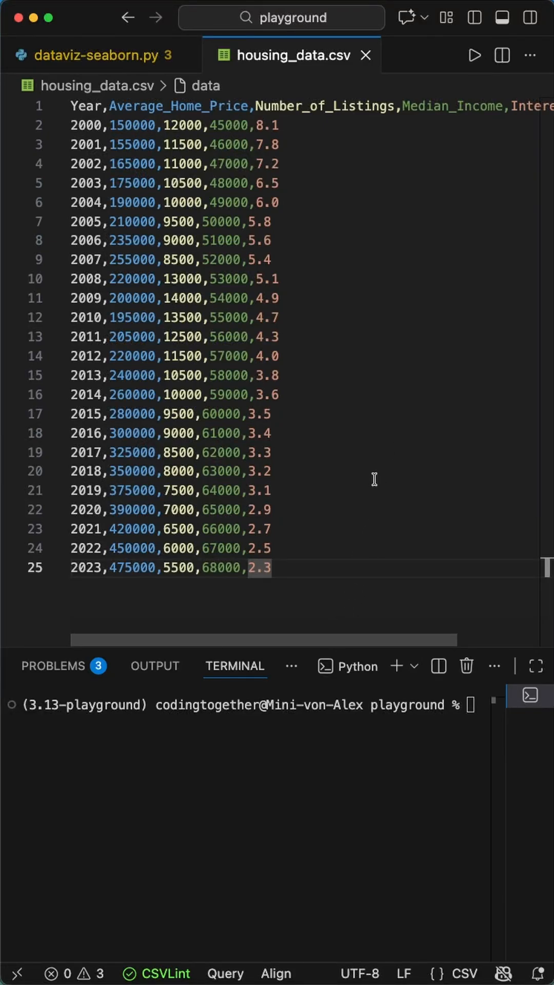
mouse_move(373, 469)
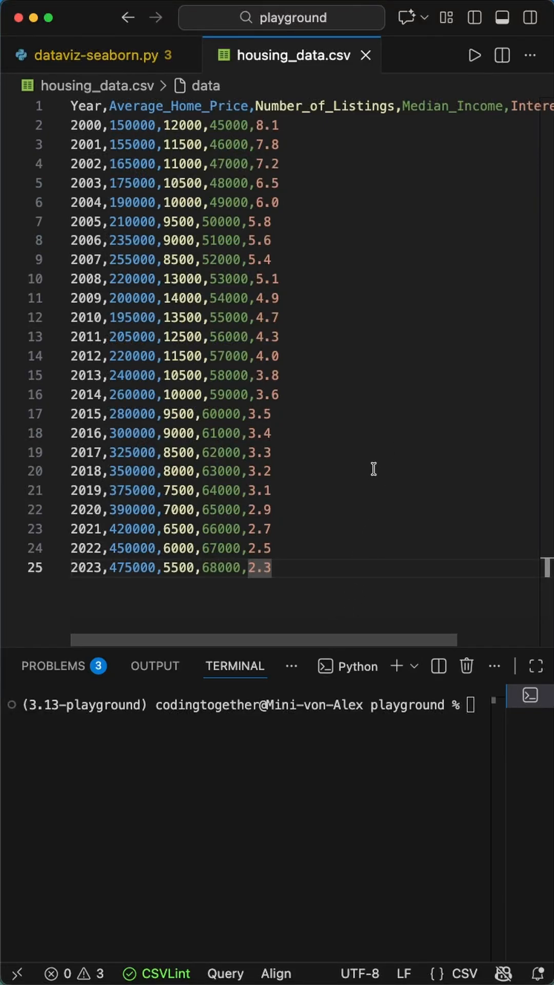
- Note '#pip install pandas matplotlib seaborn' in dataviz-seaborn.py and install those packages
left_click(95, 55)
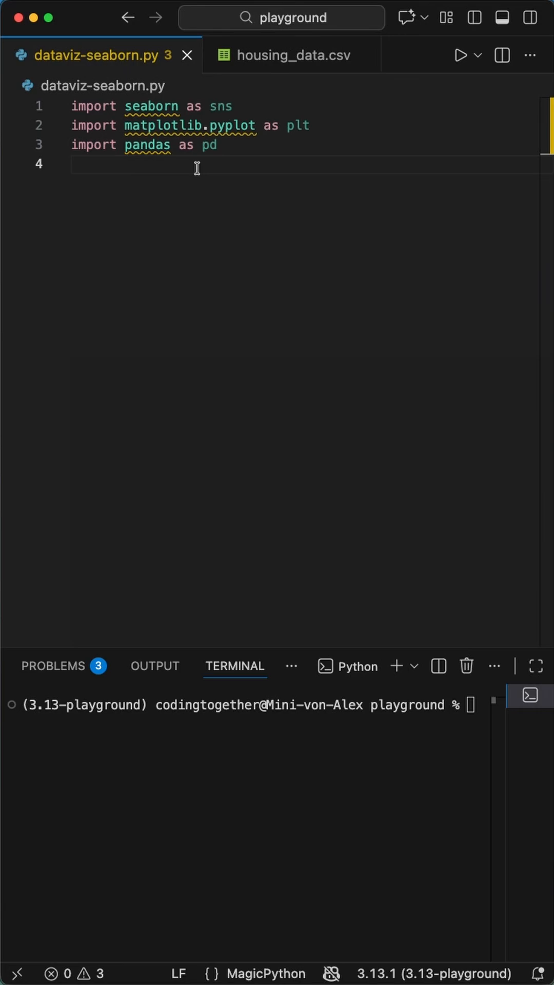
mouse_move(298, 221)
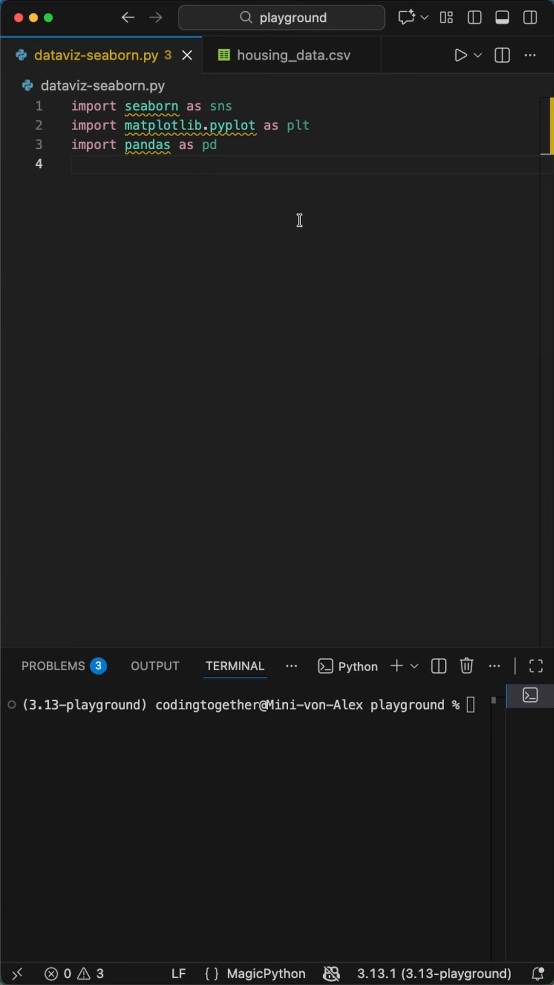
type("#pip install pandas matplotlib seaborn")
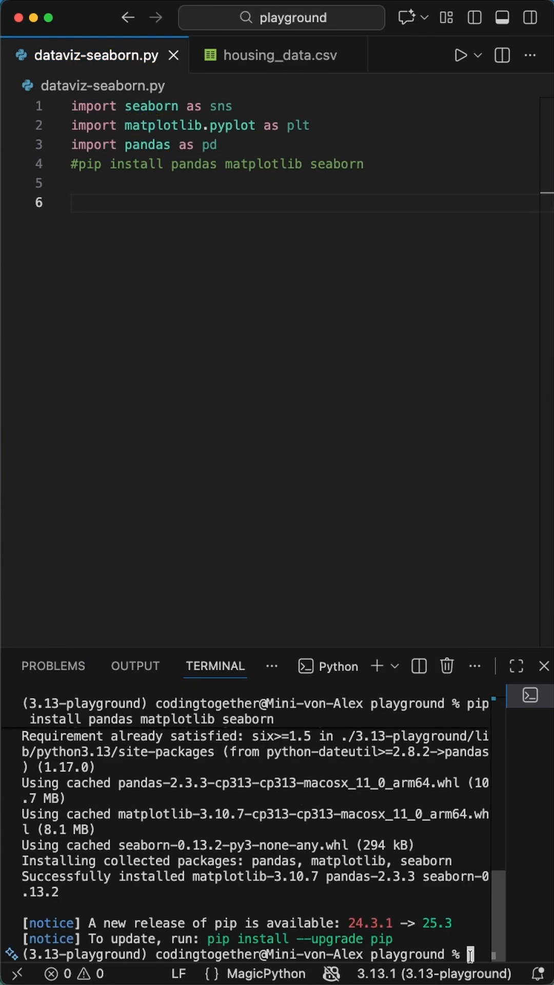
- Load housing_data.csv into a DataFrame with pd.read_csv
type("df = pd.re")
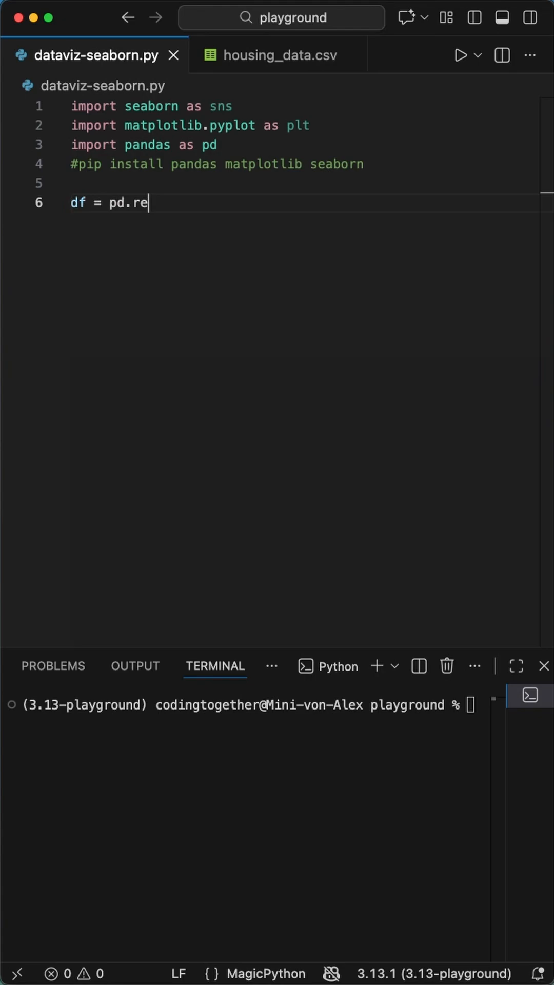
type("ad_csv(\"housing_data.csv\")")
type("sns.scatterplot(d")
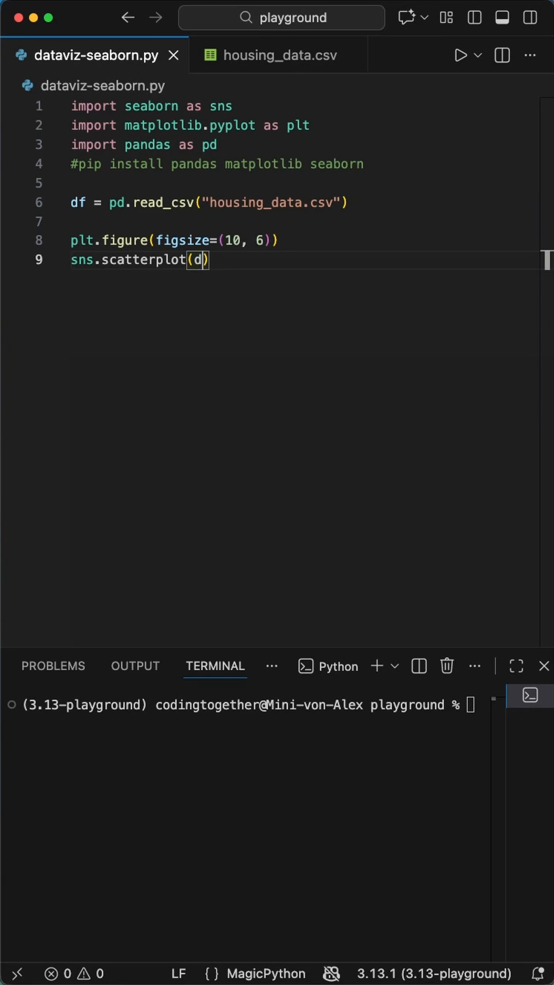
- Draw a Year vs Average_Home_Price scatterplot sized and coloured by Interest_Rate with the viridis palette
type("data=df,")
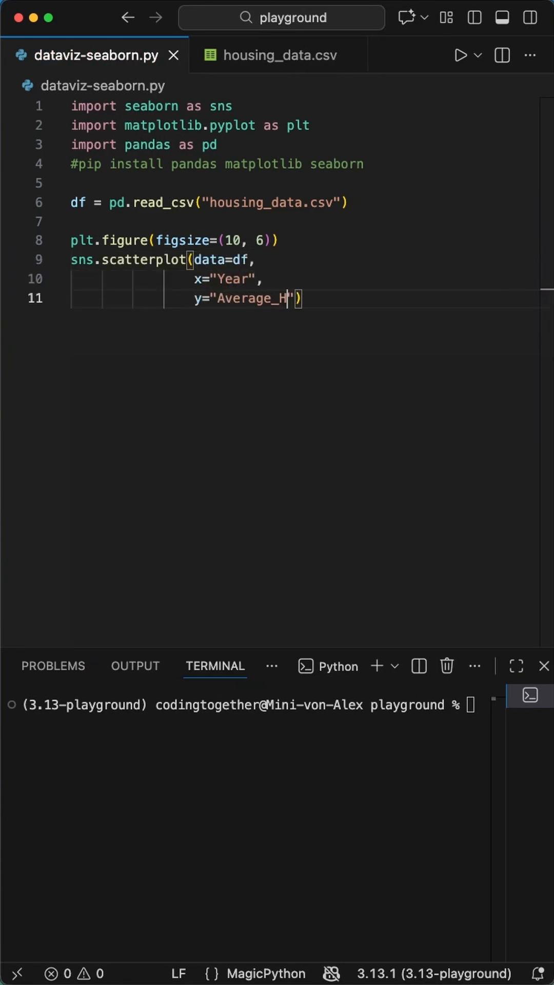
type("ome_Price\",")
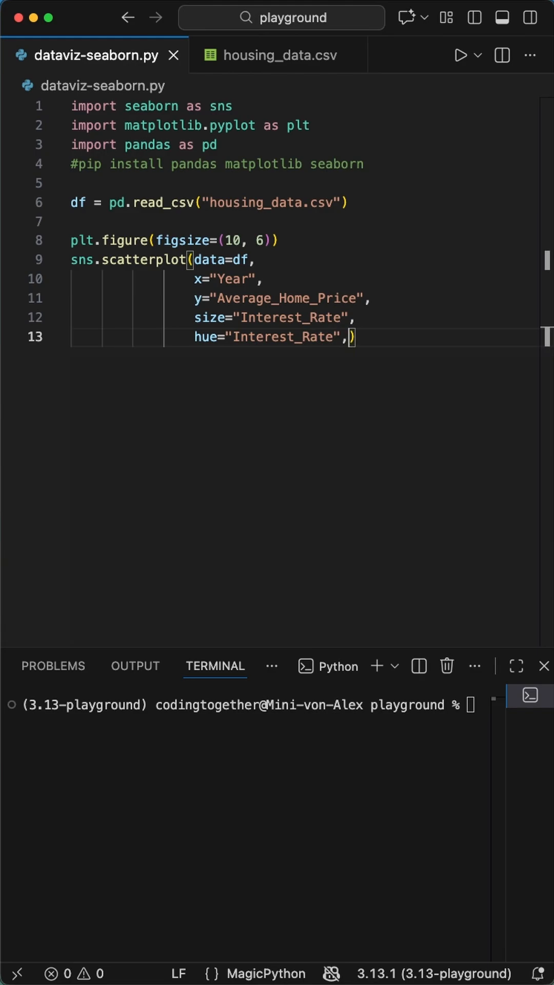
type("palette=\"viridis\",")
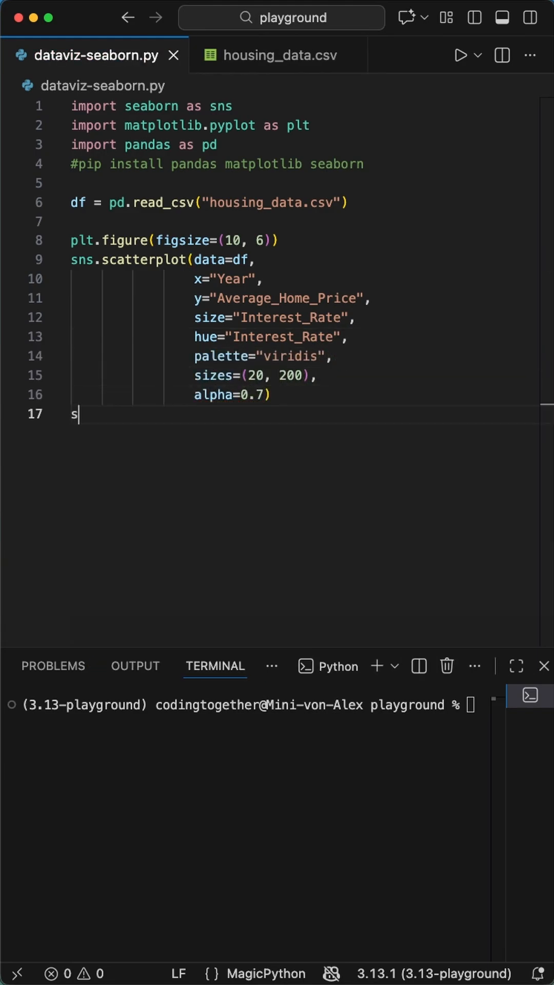
- Add a grey dashed regplot trendline of Average_Home_Price over Year with scatter=False
type("ns.regplot(data=df,")
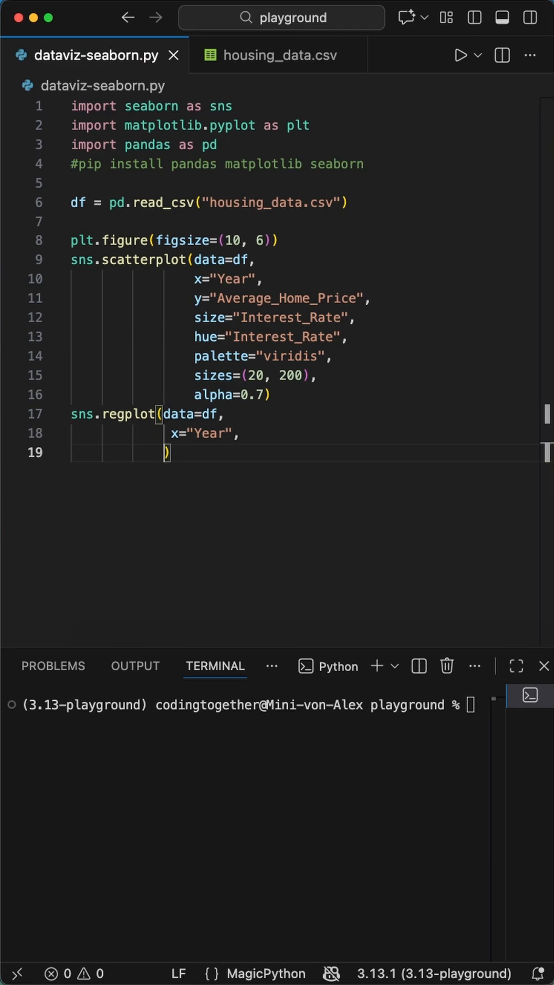
type("y=\"Average_Home_Price\",")
type("plt.")
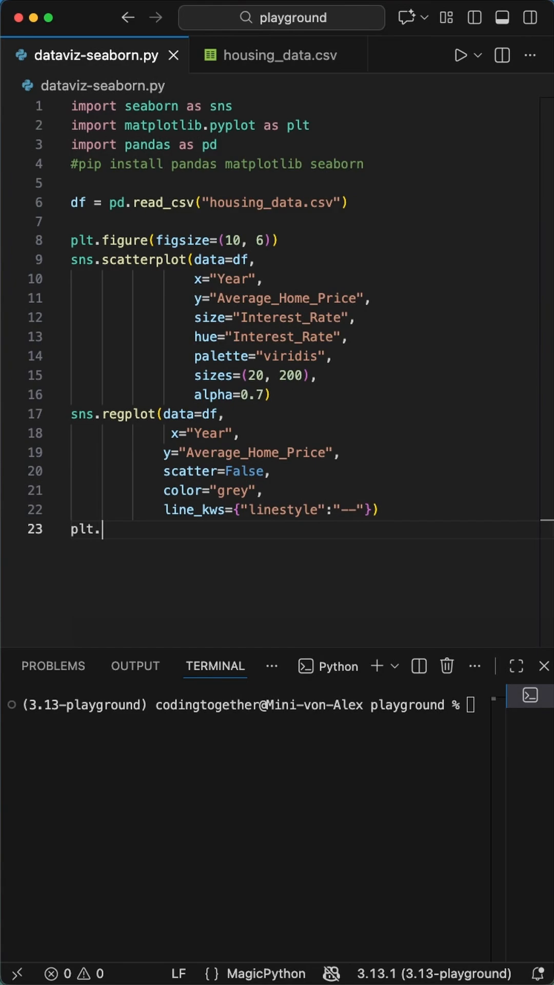
- Title the chart 'Housing Prices Over Time' and label the axes, including 'Average Home Price ($)'
type("title(\"Housing Prices Over \"")
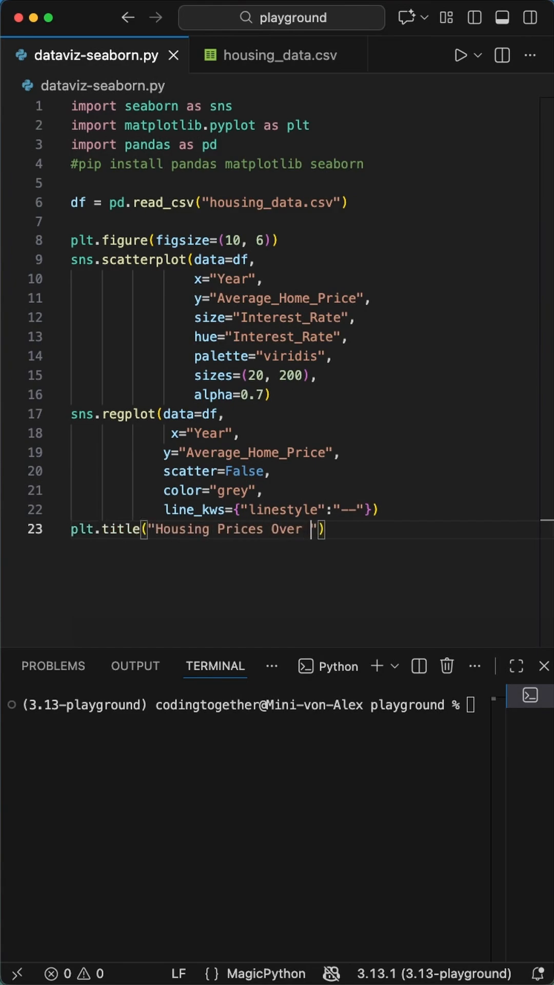
type("Time \" \\")
type("plt.ylabel(\"Average Ho")
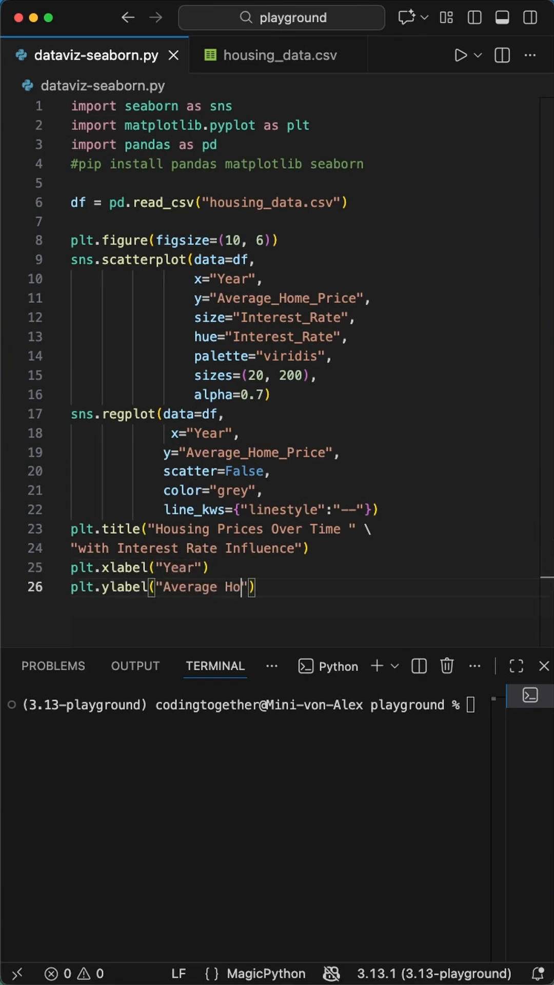
type("me Price ($)\")")
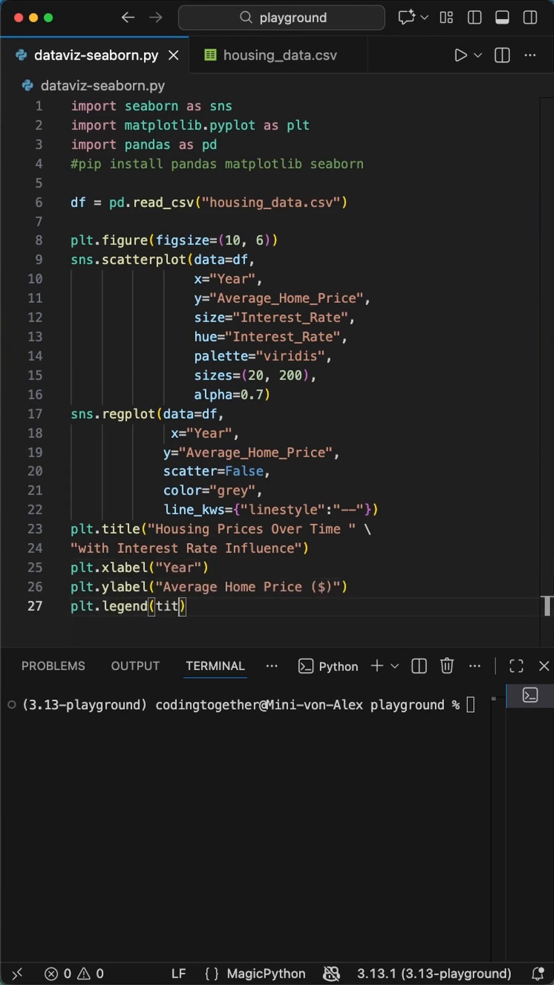
- Title the legend 'Interest Rate (%)' and end the script with plt.show()
type("le=\"Interest Rate (%)\")")
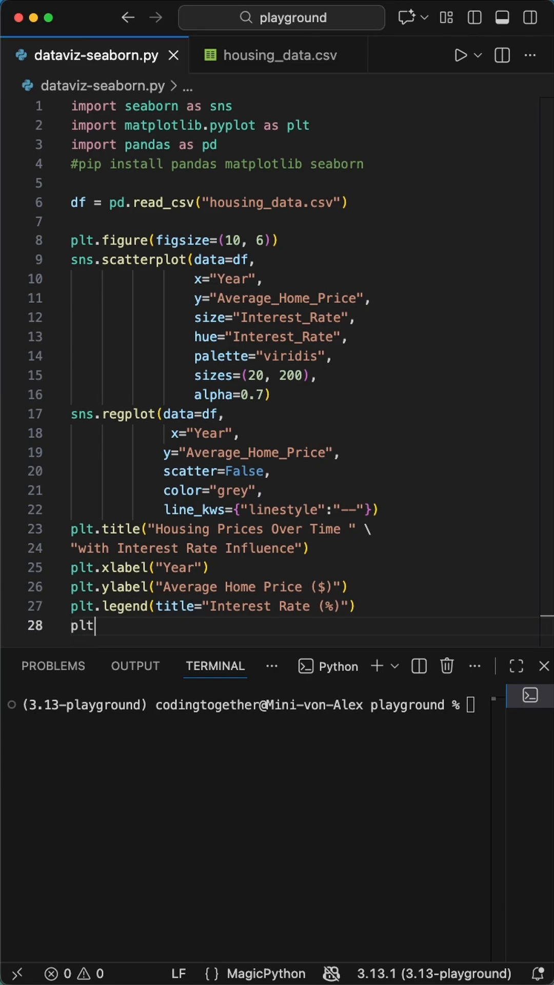
type(".show()")
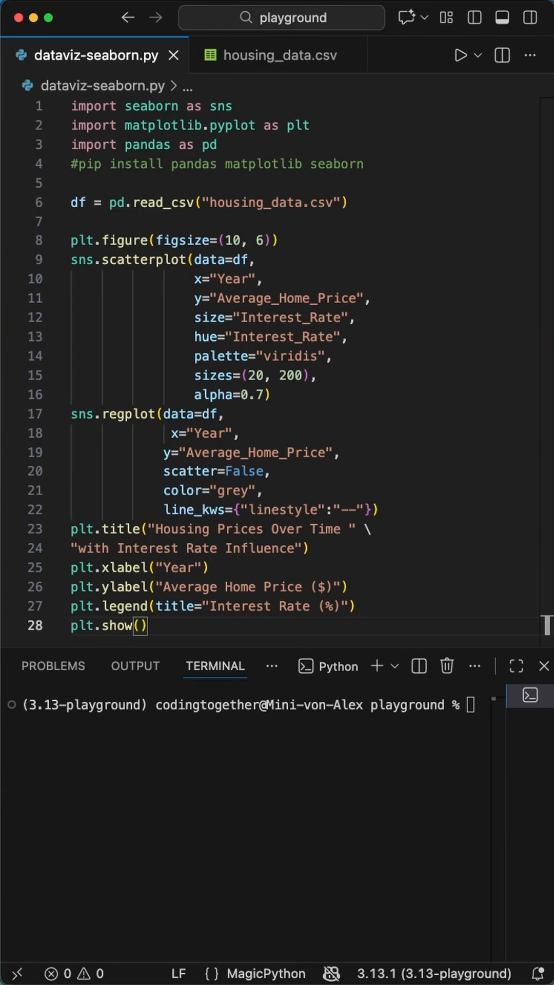
- Run the script to display the housing price scatterplot with the dashed trendline
left_click(460, 55)
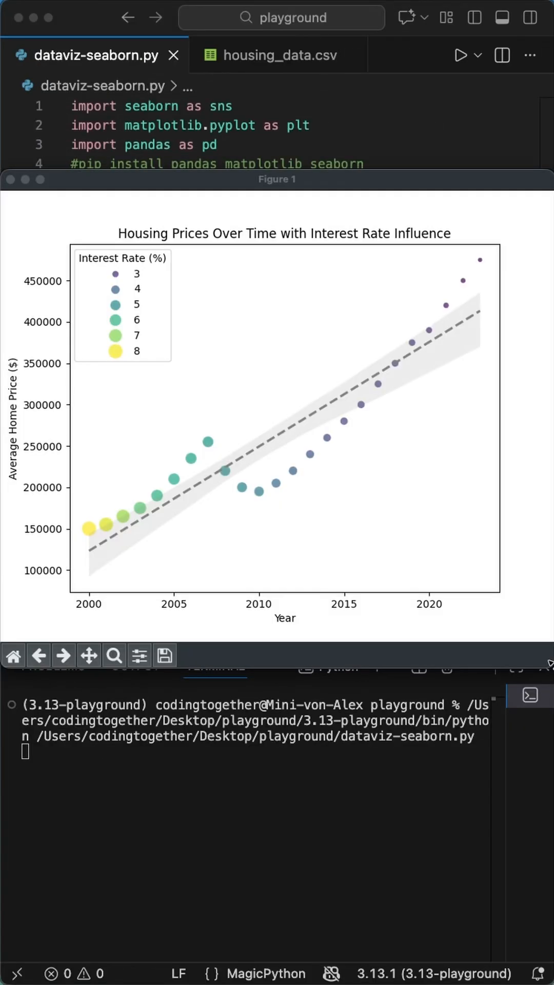
mouse_move(113, 297)
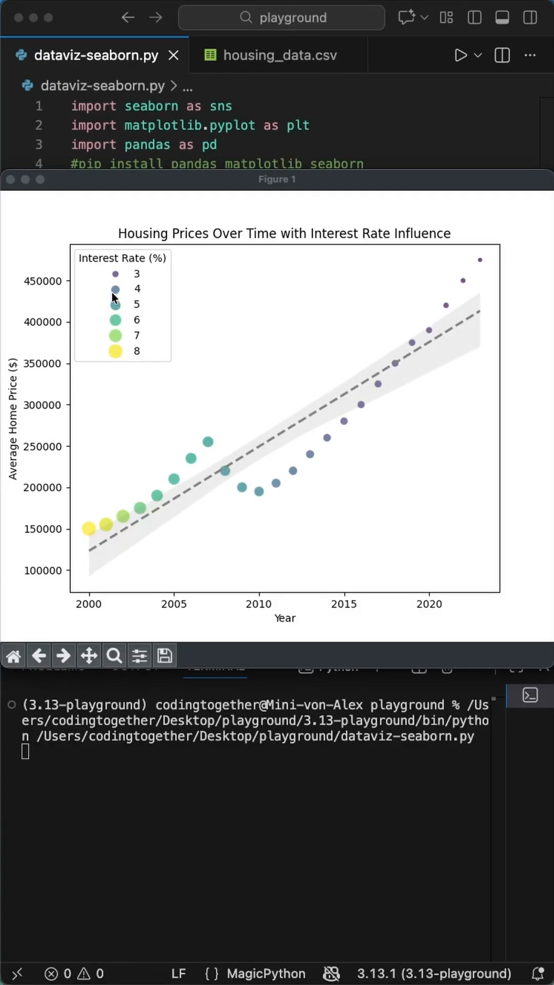
mouse_move(266, 498)
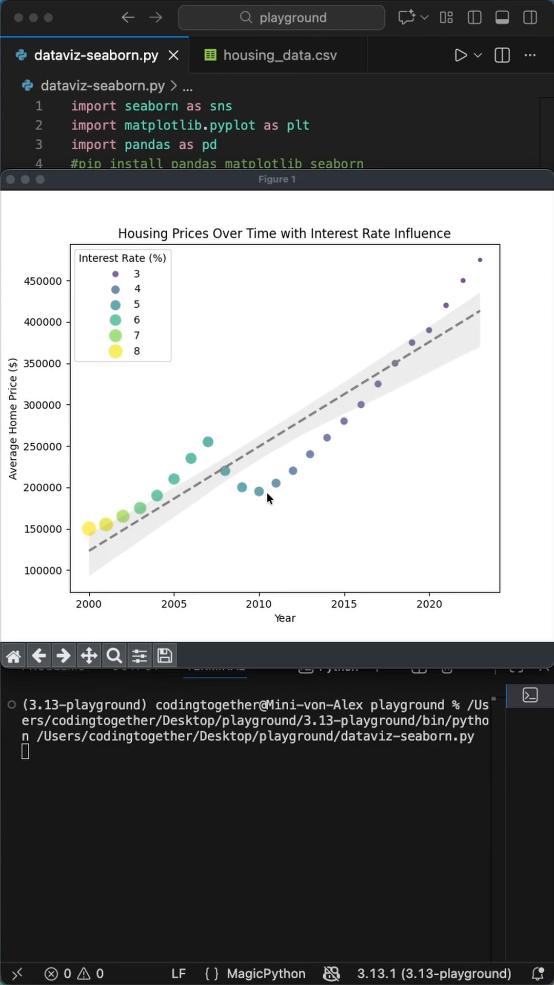
mouse_move(467, 512)
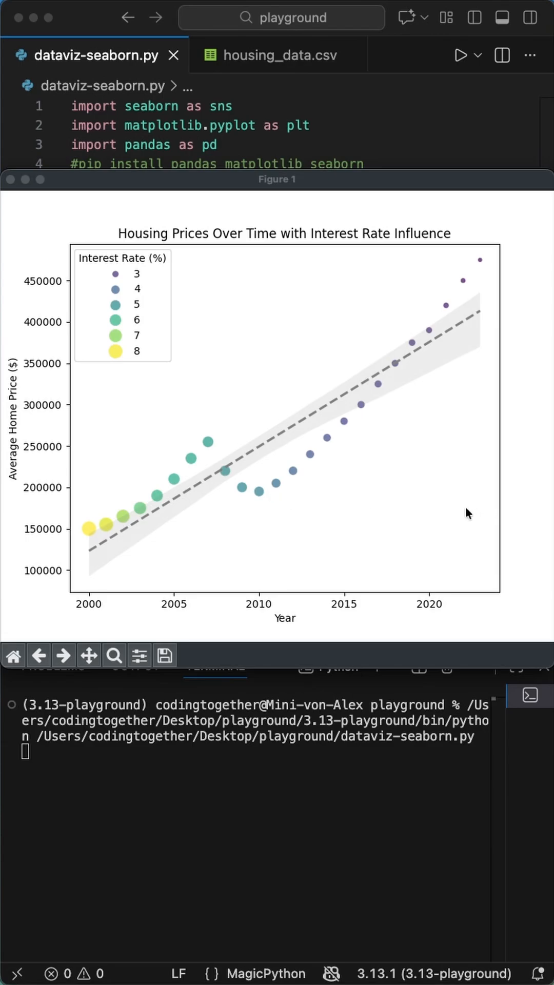